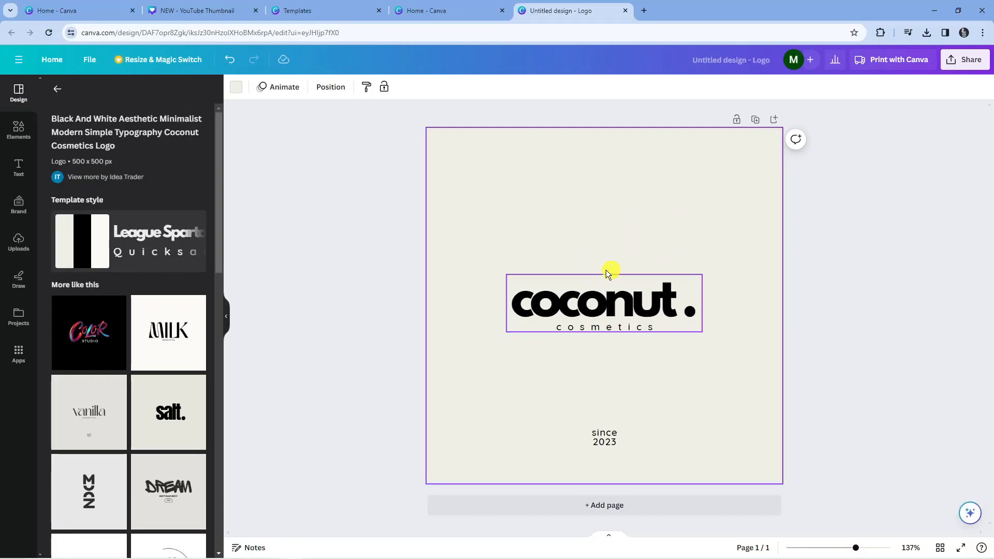
- Select the 'coconut .' wordmark text on the canvas for editing
{"action": "left_click", "coordinate": [602, 328]}
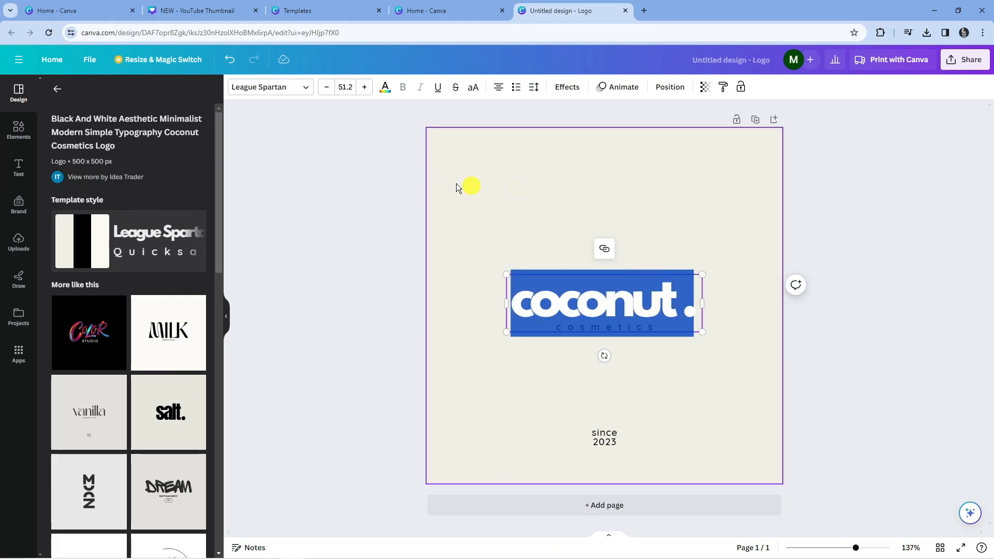
{"action": "mouse_move", "coordinate": [445, 87]}
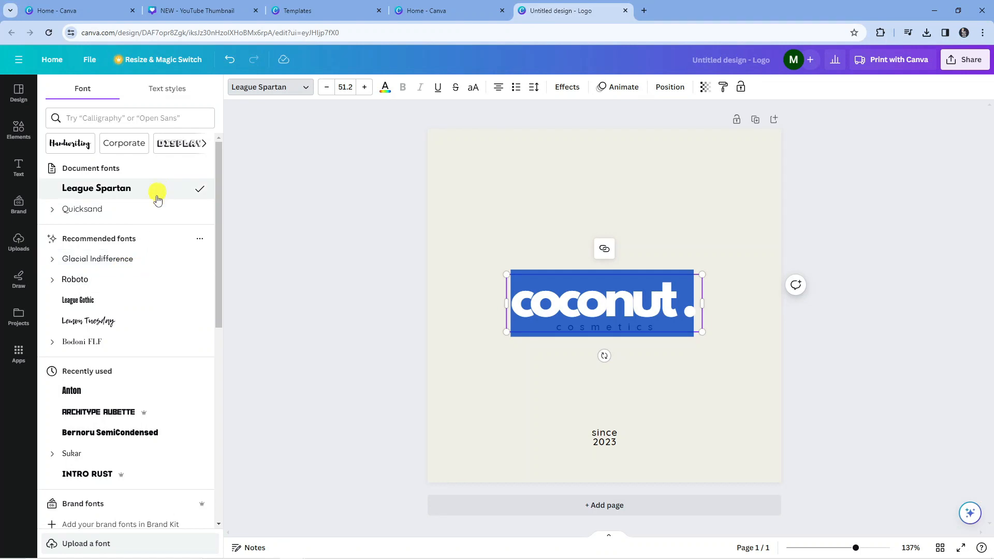
{"action": "mouse_move", "coordinate": [164, 251]}
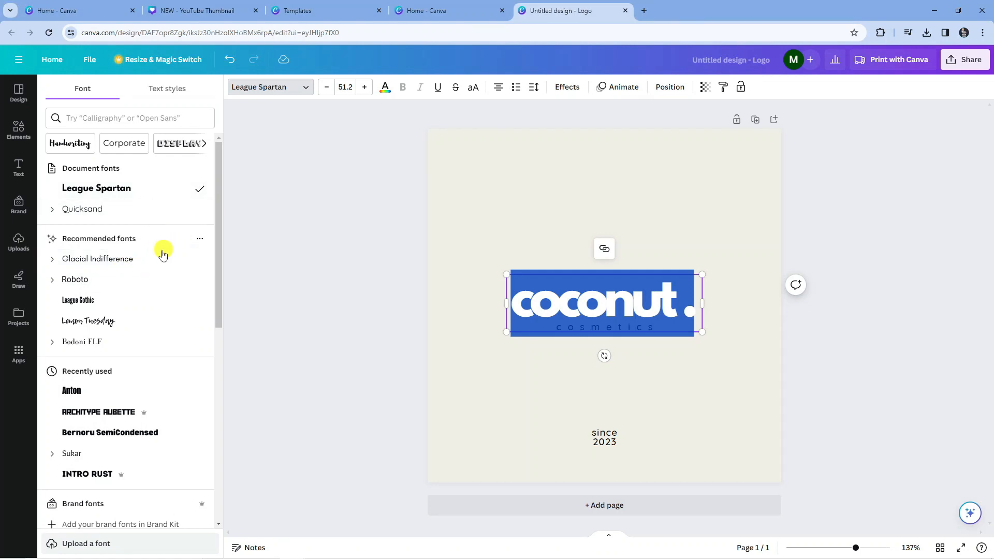
- Try League Gothic and Glacial Indifference from Recommended fonts, ending on League Gothic
{"action": "scroll", "scroll_direction": "down", "scroll_amount": 3}
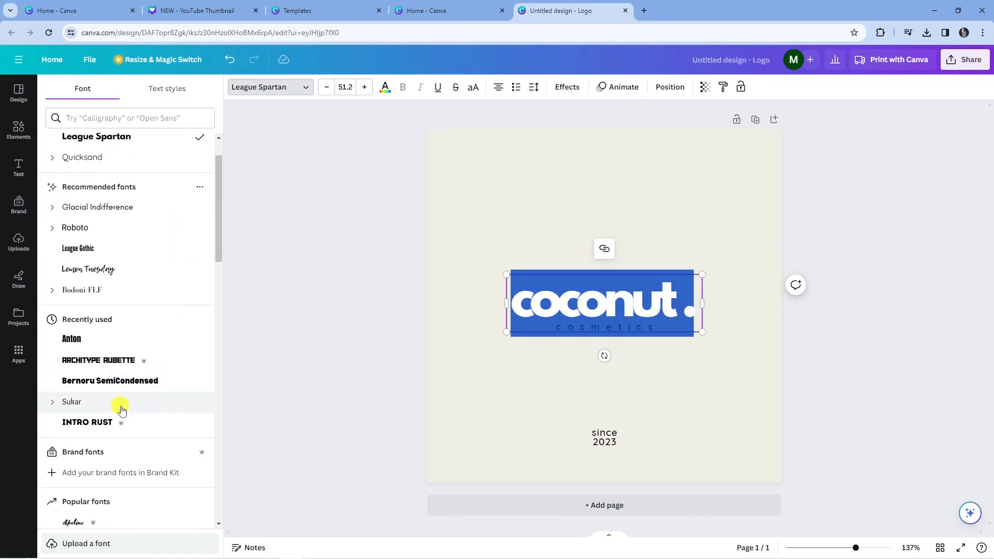
{"action": "mouse_move", "coordinate": [130, 337]}
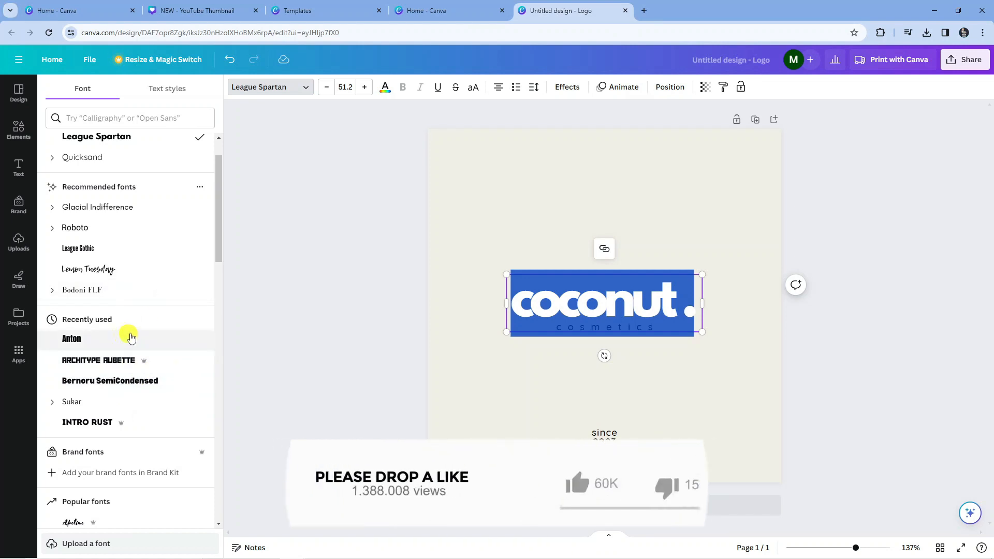
{"action": "mouse_move", "coordinate": [213, 369]}
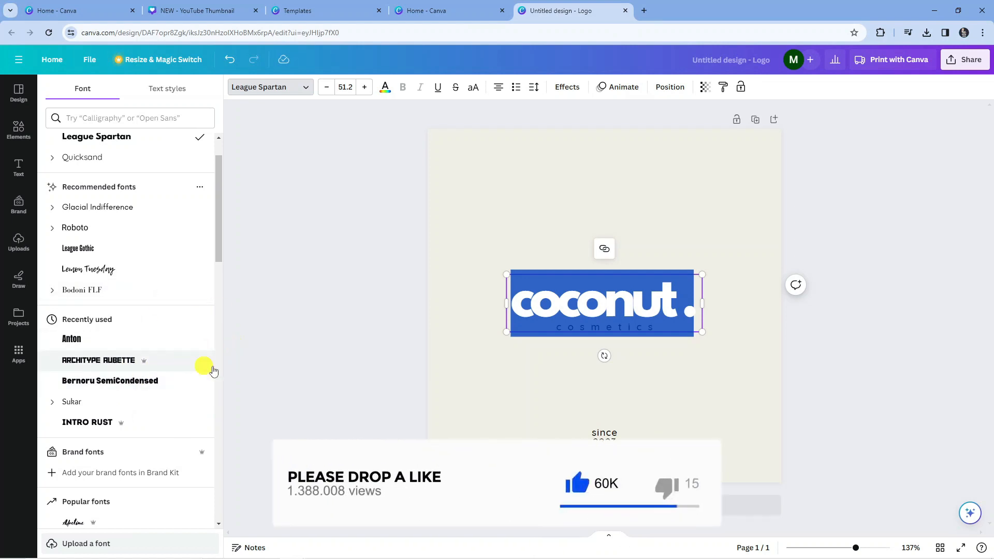
{"action": "mouse_move", "coordinate": [229, 332]}
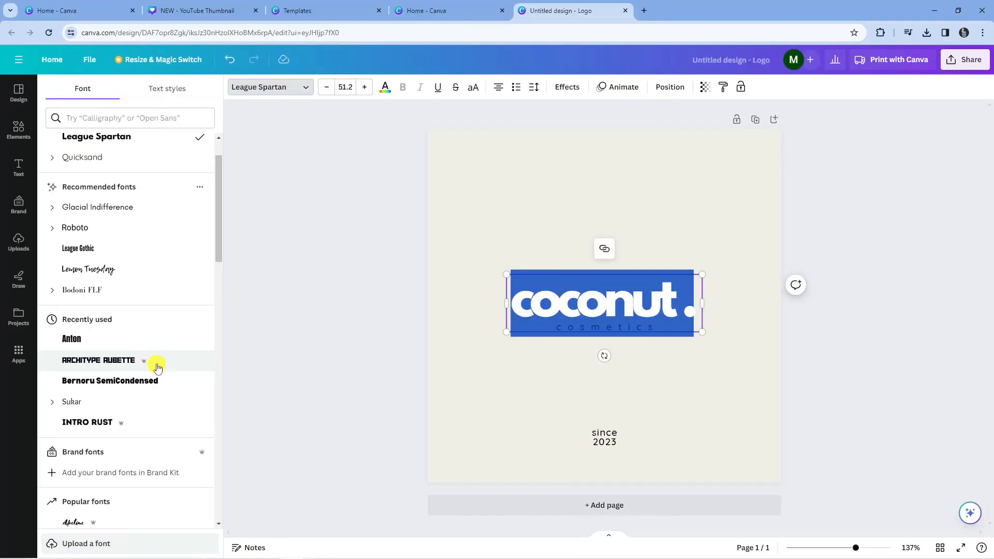
{"action": "mouse_move", "coordinate": [166, 362]}
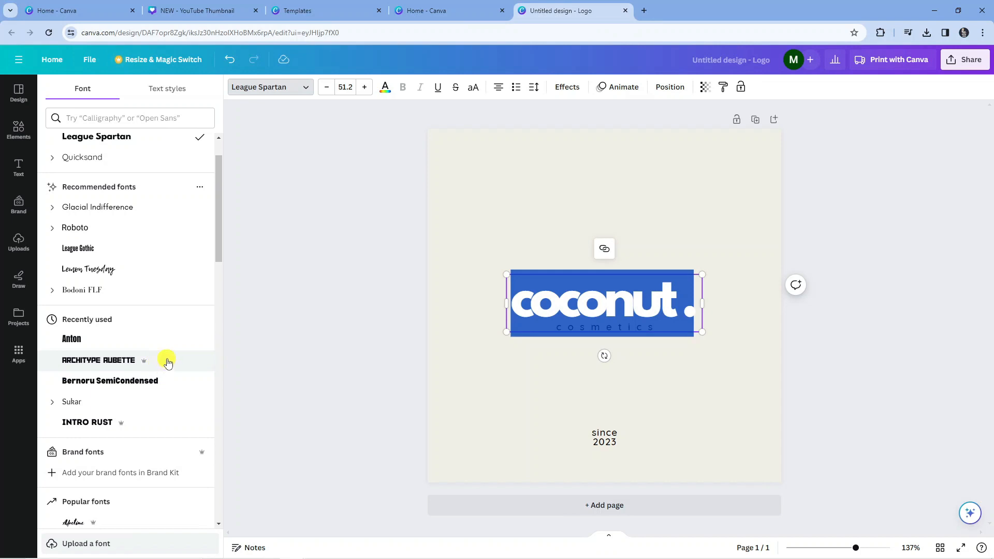
{"action": "scroll", "scroll_direction": "up", "scroll_amount": 3}
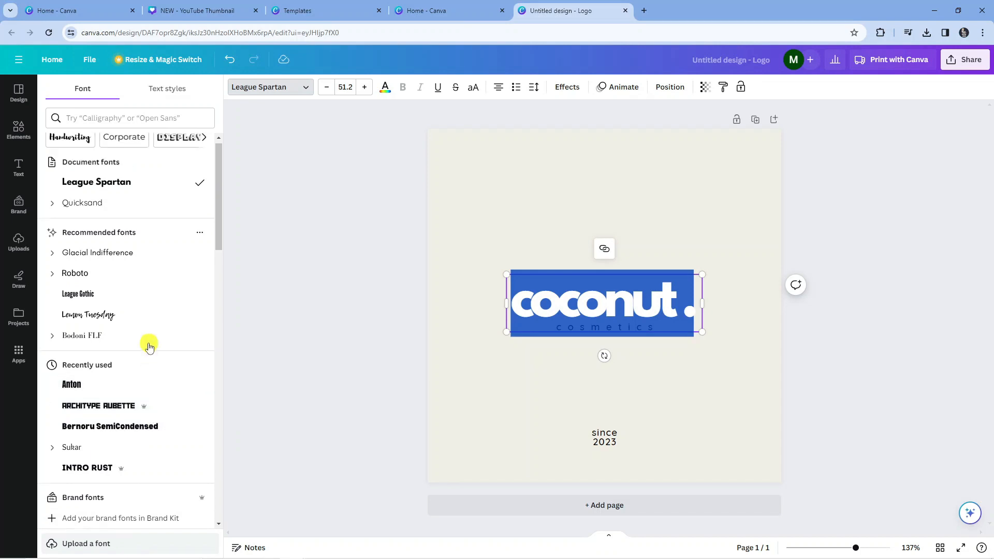
{"action": "left_click", "coordinate": [78, 293]}
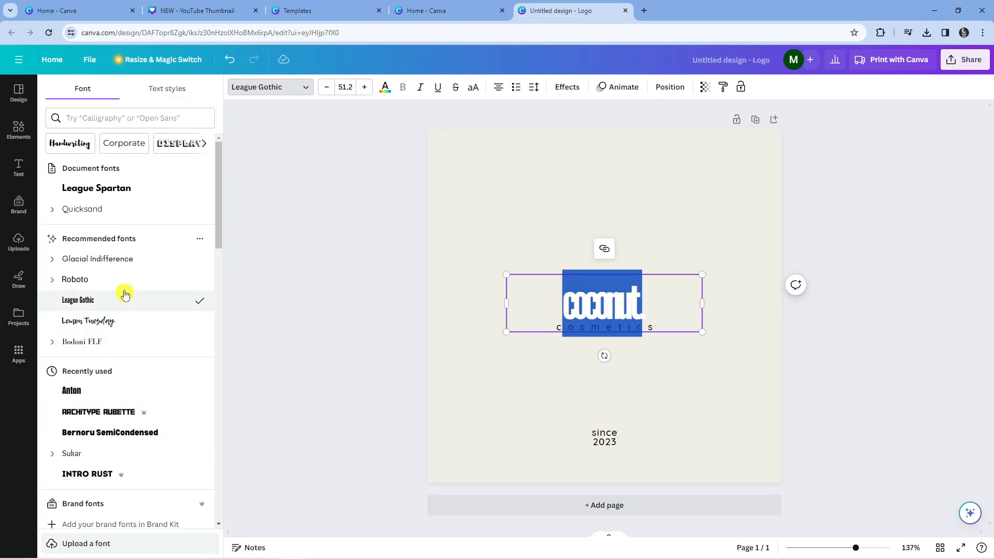
{"action": "left_click", "coordinate": [97, 259]}
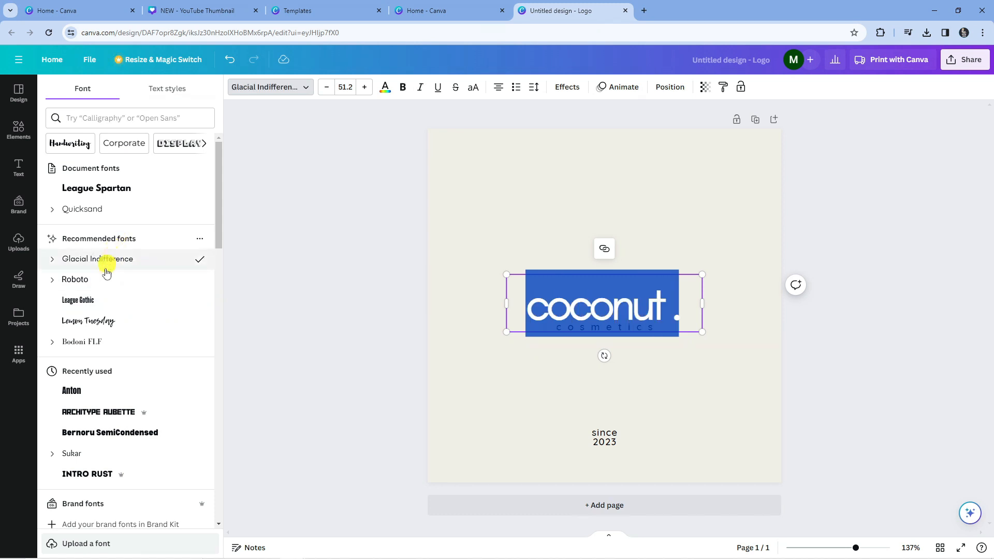
{"action": "left_click", "coordinate": [78, 301]}
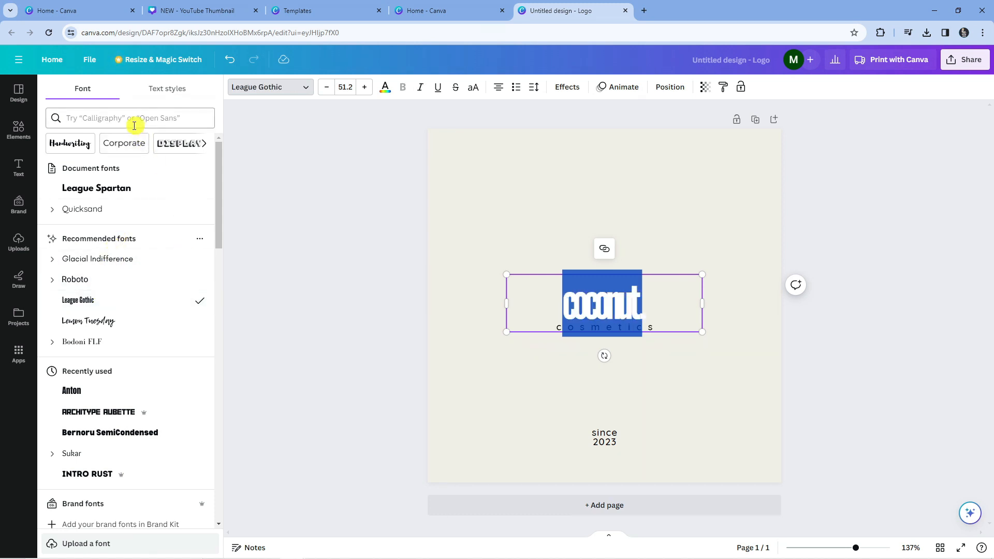
{"action": "mouse_move", "coordinate": [145, 118]}
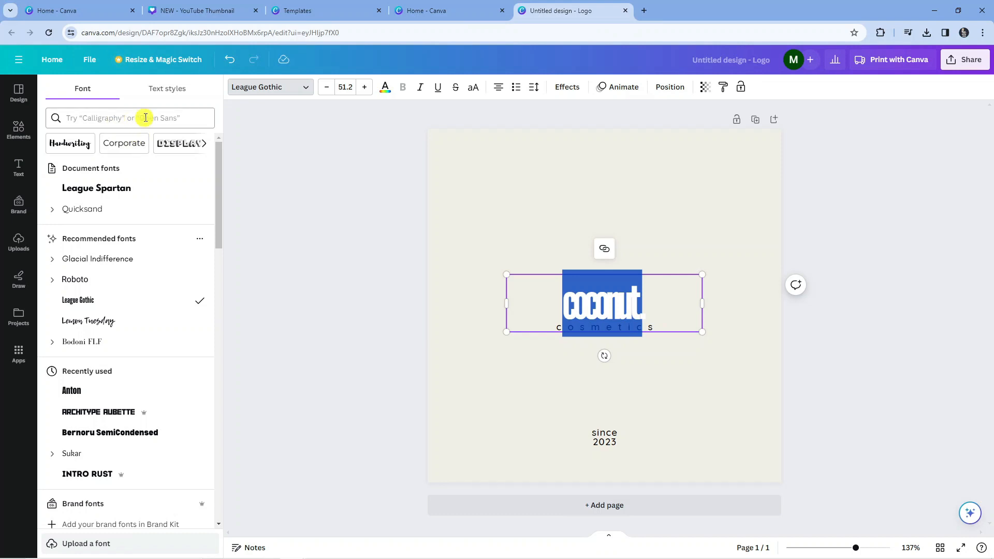
- Search fonts for 'open sans', try an Open Sans variant, then set the wordmark in Open Dyslexic
{"action": "type", "text": "open sans"}
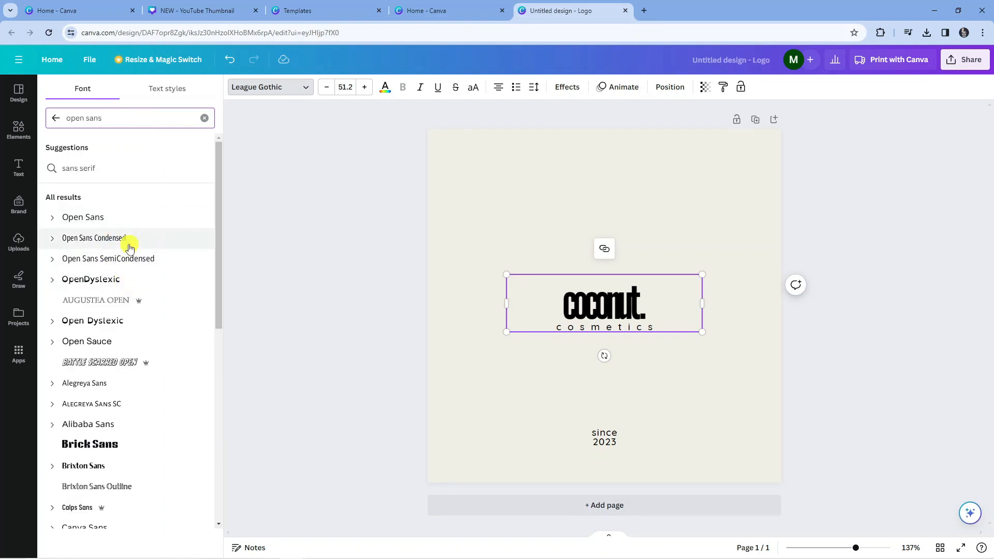
{"action": "mouse_move", "coordinate": [126, 216]}
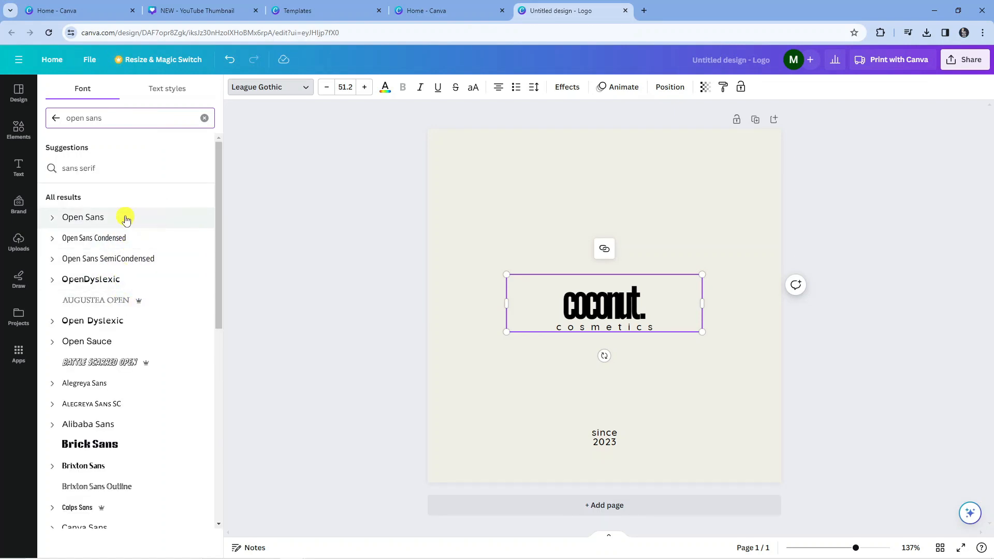
{"action": "left_click", "coordinate": [83, 216]}
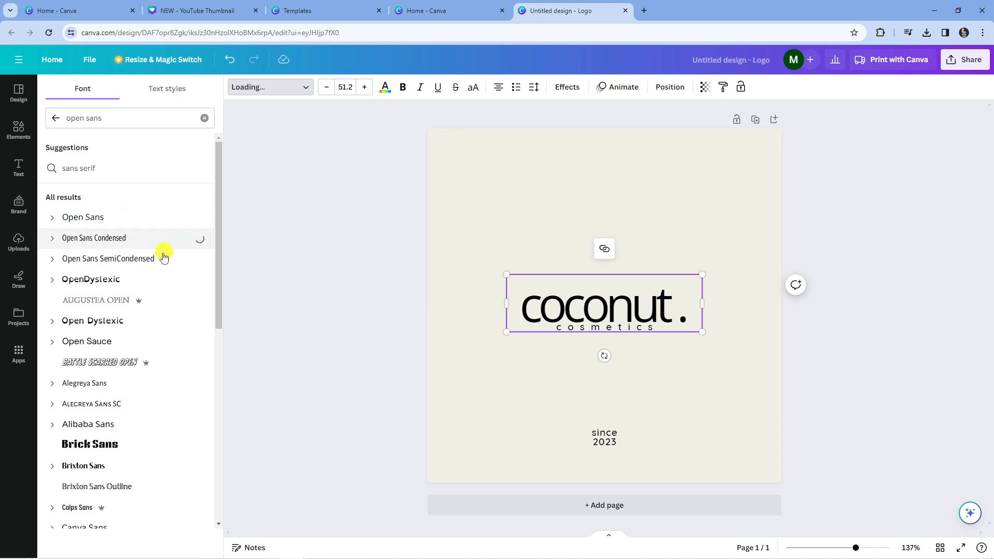
{"action": "left_click", "coordinate": [92, 320]}
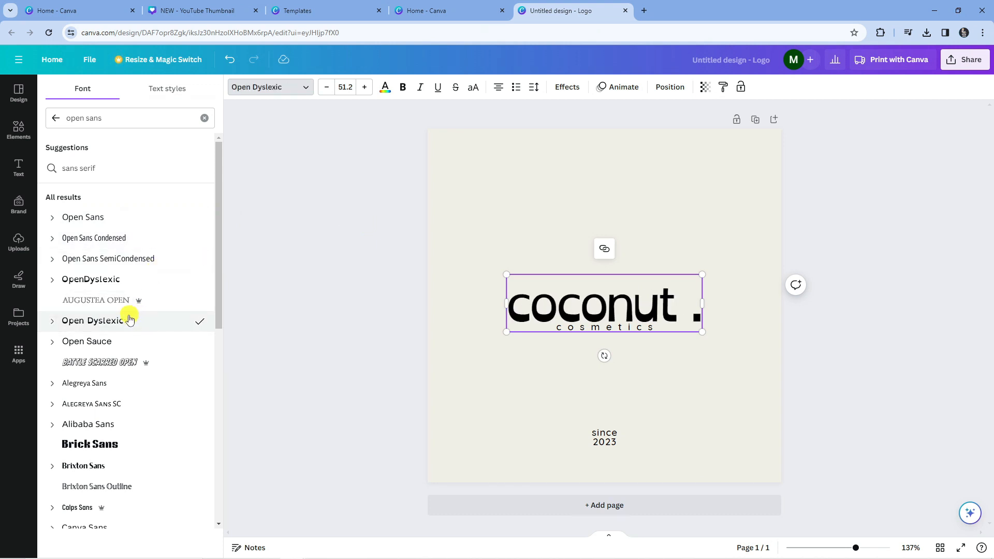
{"action": "mouse_move", "coordinate": [91, 263]}
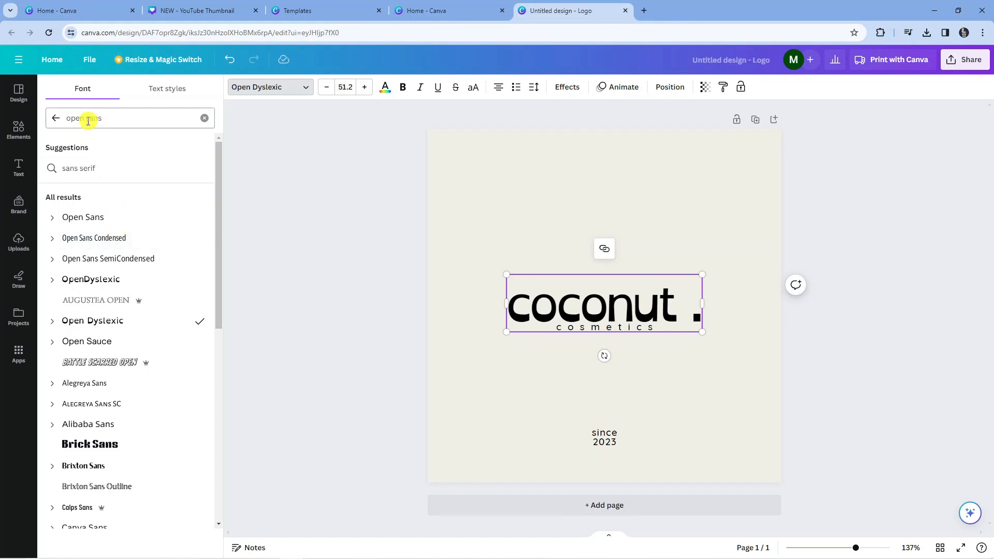
{"action": "left_click", "coordinate": [204, 118]}
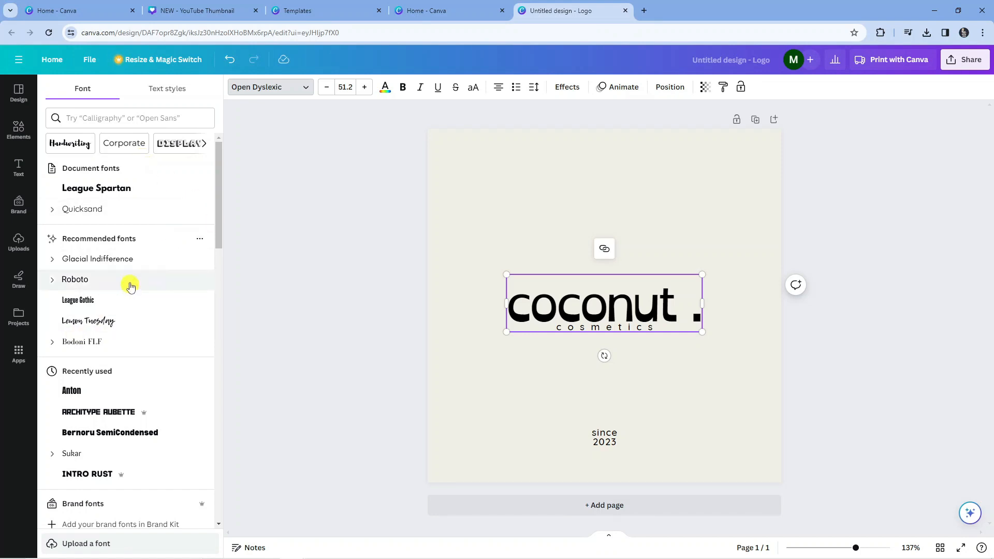
{"action": "scroll", "scroll_direction": "down", "scroll_amount": 3}
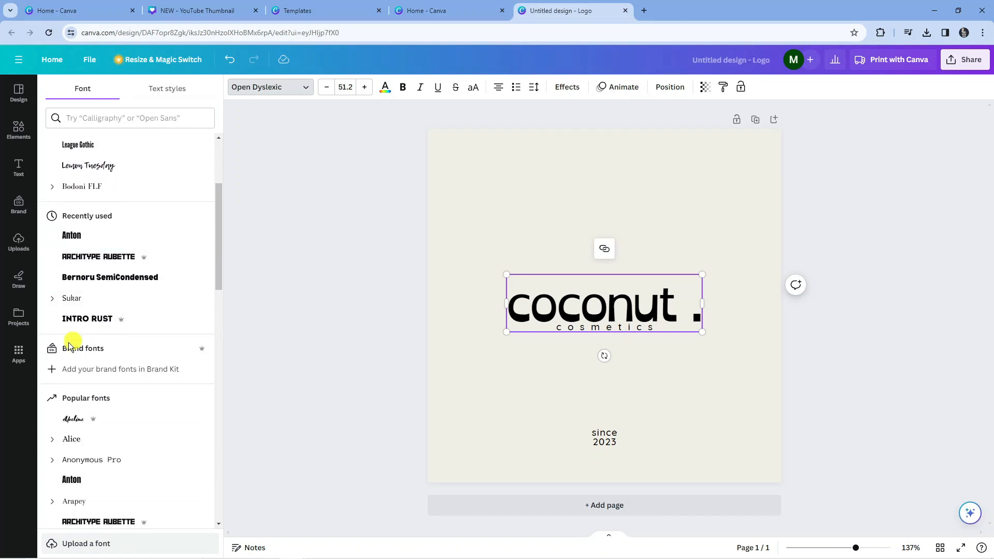
{"action": "mouse_move", "coordinate": [182, 343]}
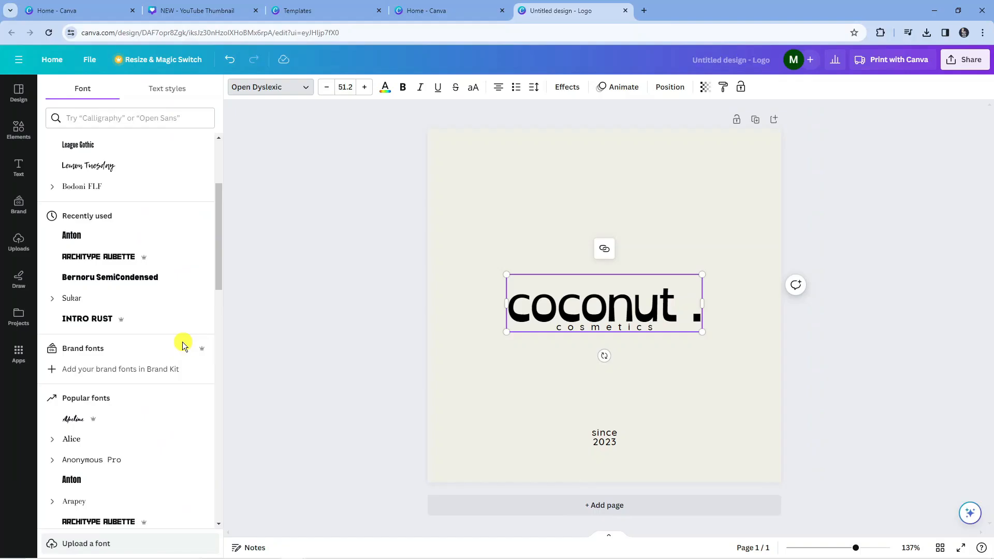
{"action": "mouse_move", "coordinate": [196, 356]}
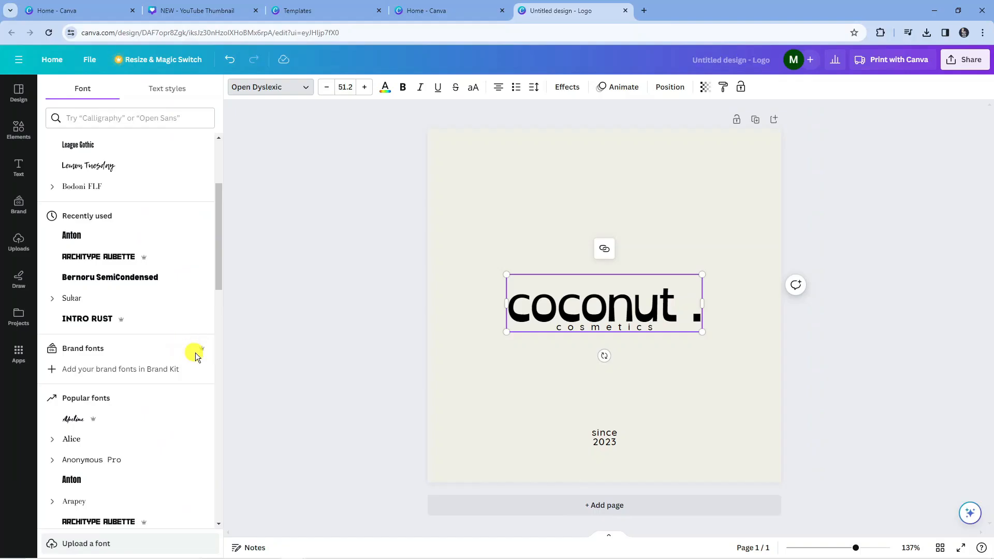
{"action": "mouse_move", "coordinate": [89, 340]}
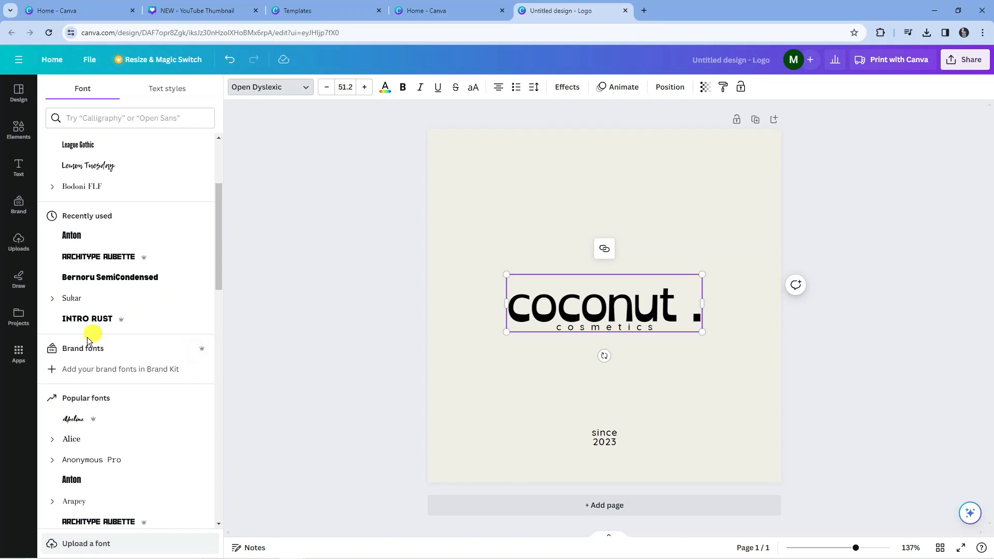
{"action": "scroll", "scroll_direction": "down", "scroll_amount": 3}
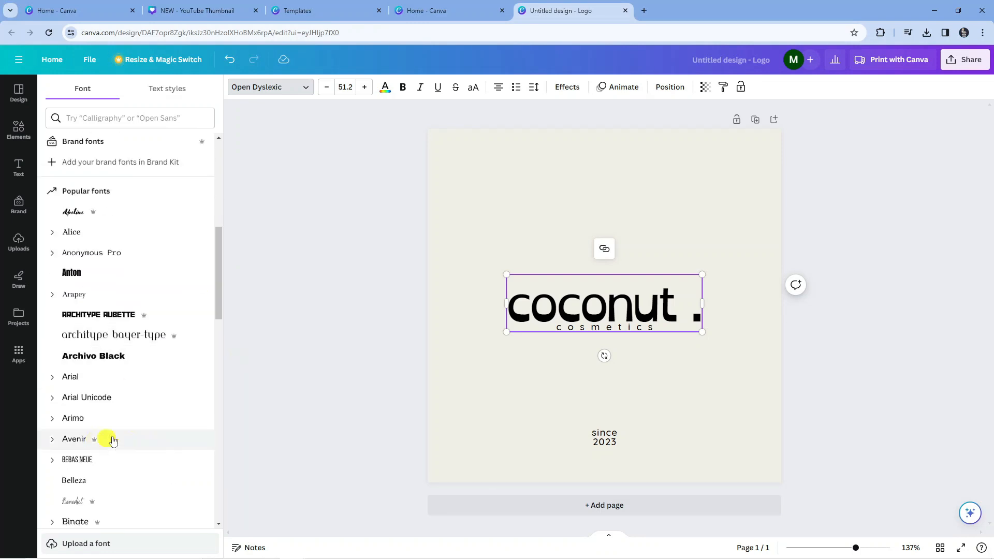
{"action": "scroll", "scroll_direction": "up", "scroll_amount": 3}
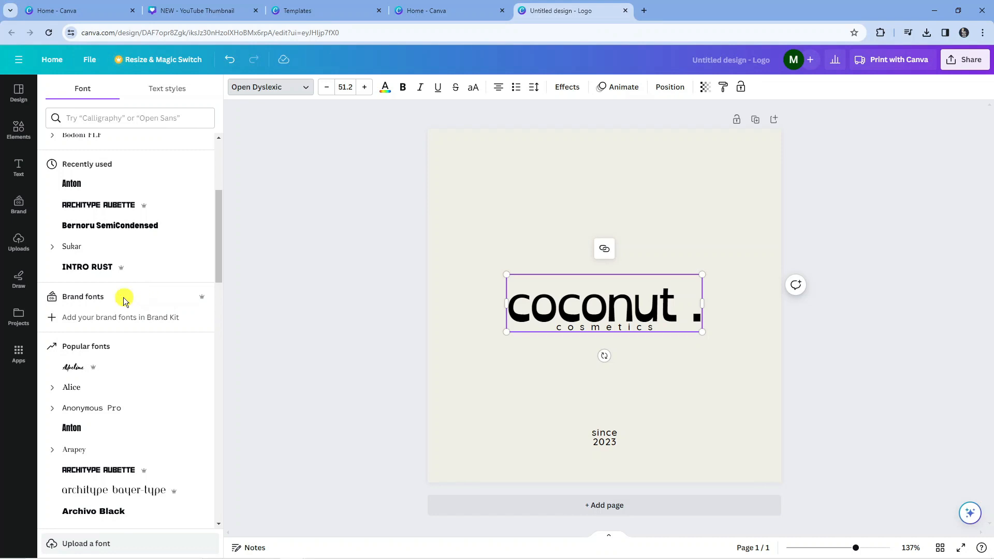
{"action": "mouse_move", "coordinate": [69, 320]}
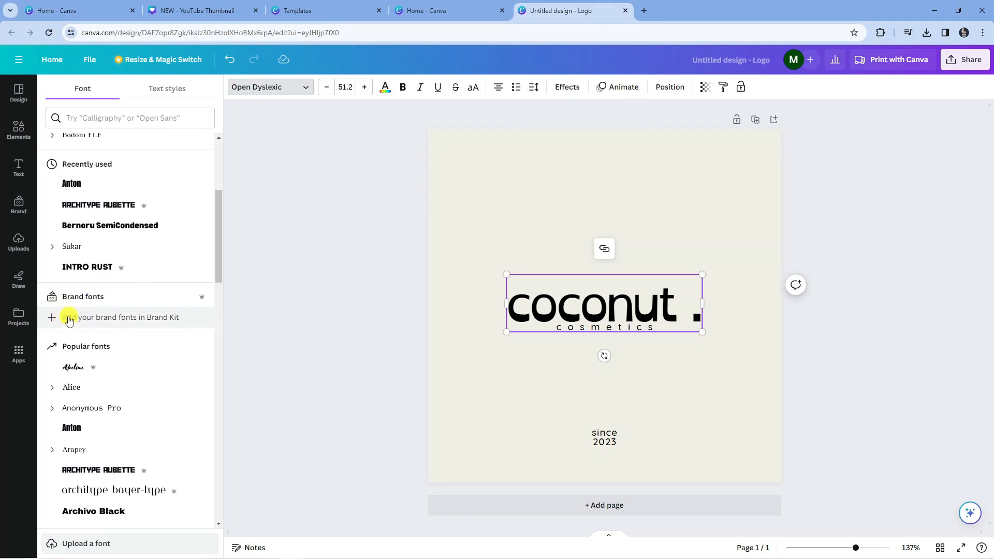
- In Brand Kit, view the Upload a font prompt under Fonts and close it without adding a file
{"action": "left_click", "coordinate": [70, 321]}
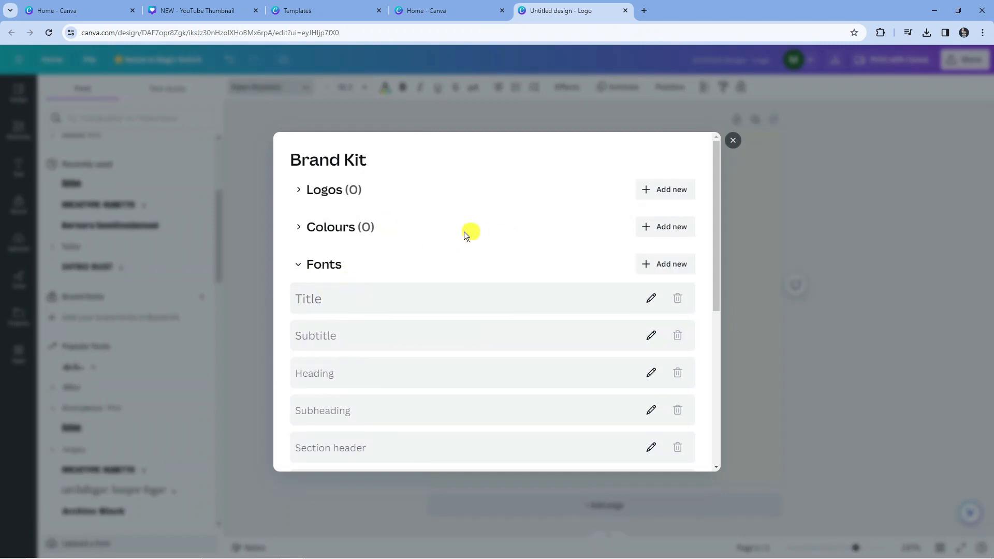
{"action": "mouse_move", "coordinate": [670, 264]}
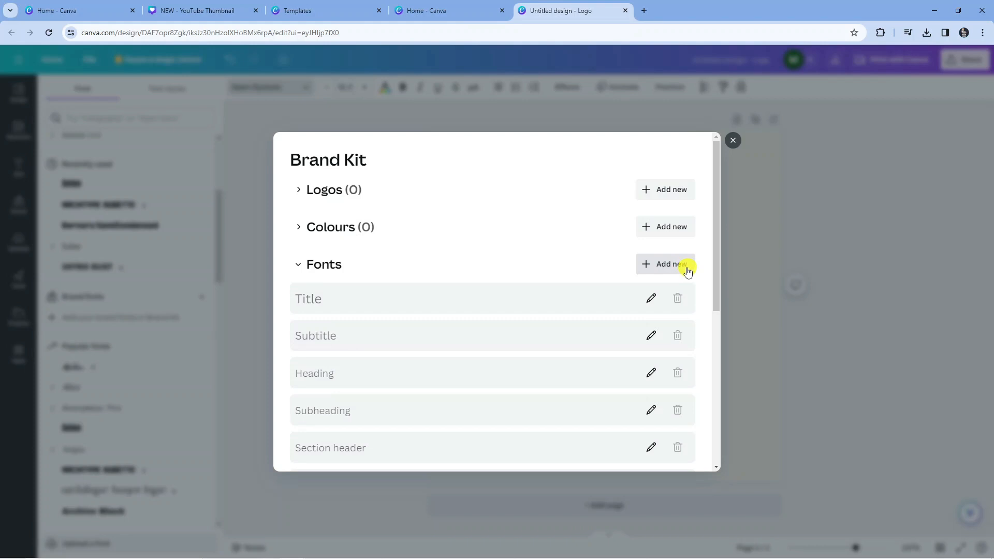
{"action": "left_click", "coordinate": [665, 264]}
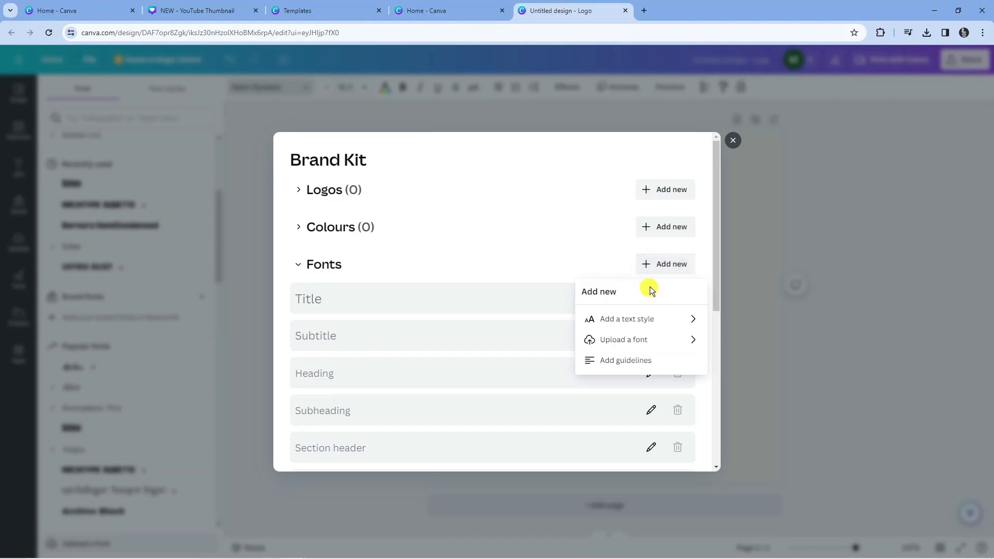
{"action": "mouse_move", "coordinate": [623, 339]}
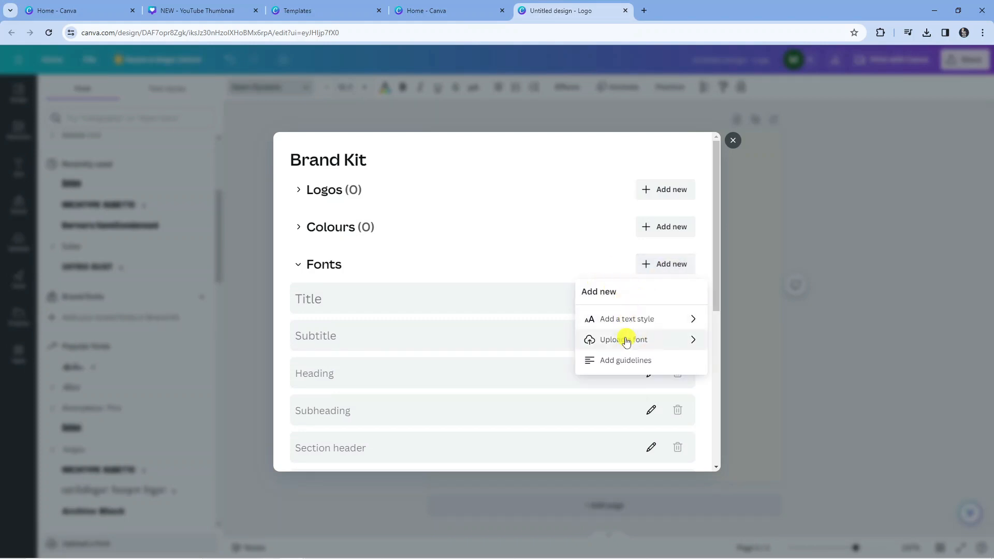
{"action": "left_click", "coordinate": [623, 340]}
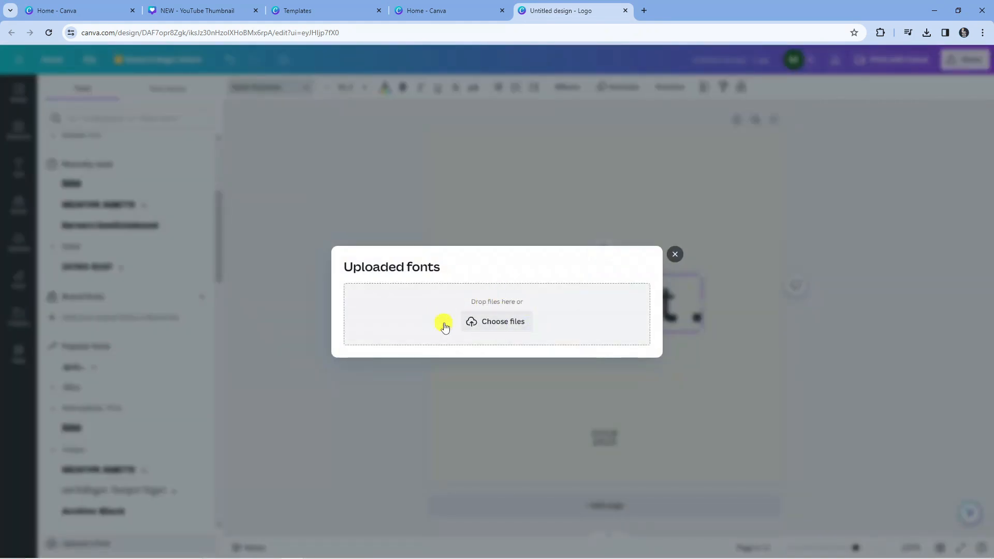
{"action": "mouse_move", "coordinate": [510, 326]}
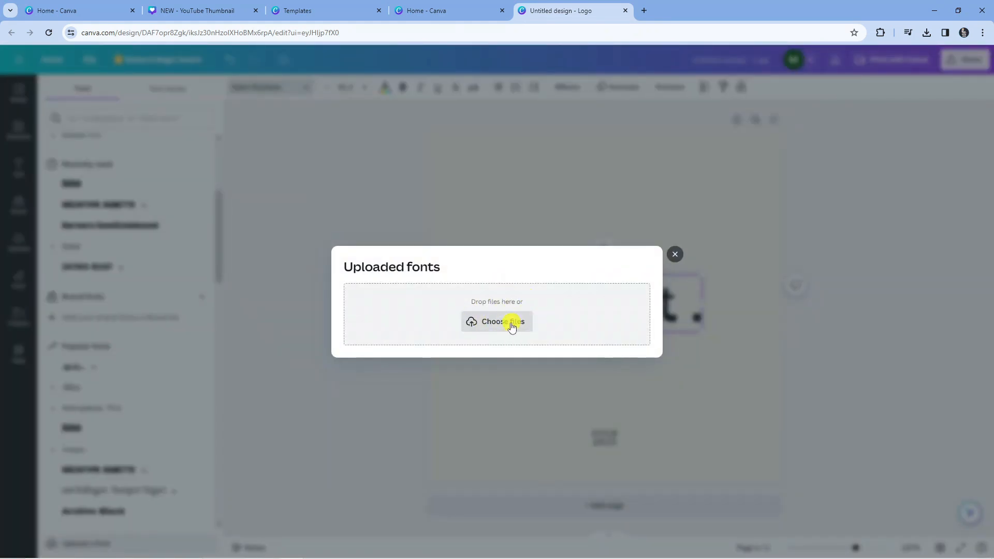
{"action": "mouse_move", "coordinate": [507, 315]}
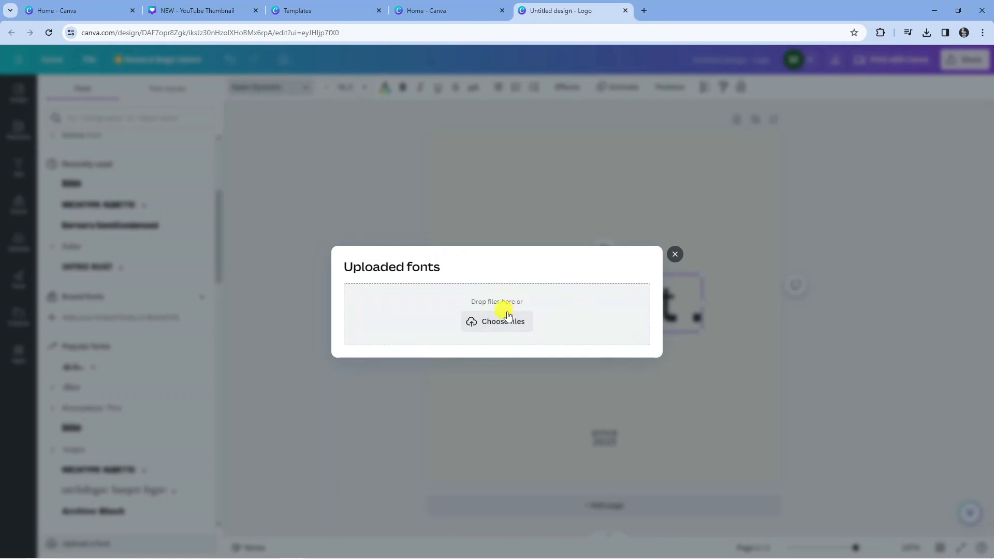
{"action": "mouse_move", "coordinate": [469, 340]}
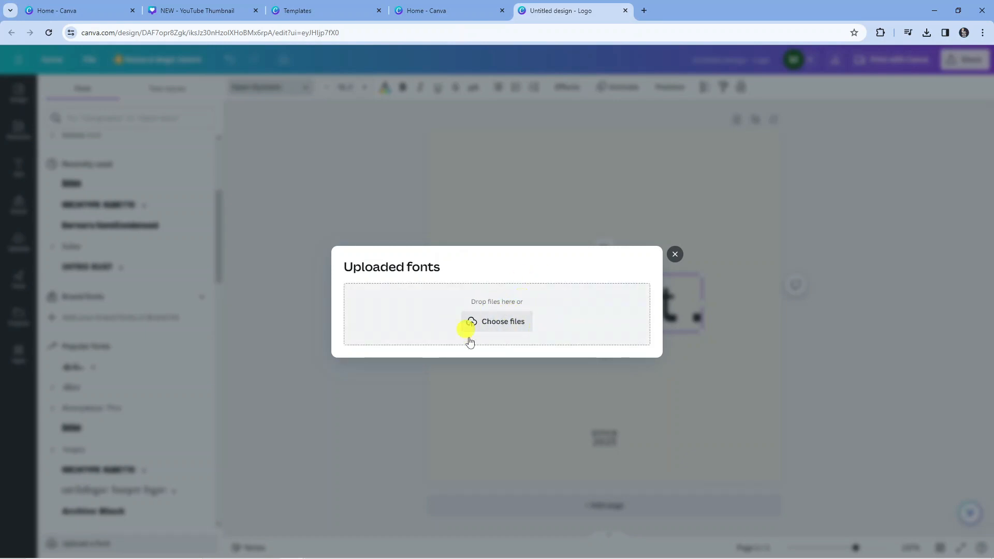
{"action": "mouse_move", "coordinate": [674, 258]}
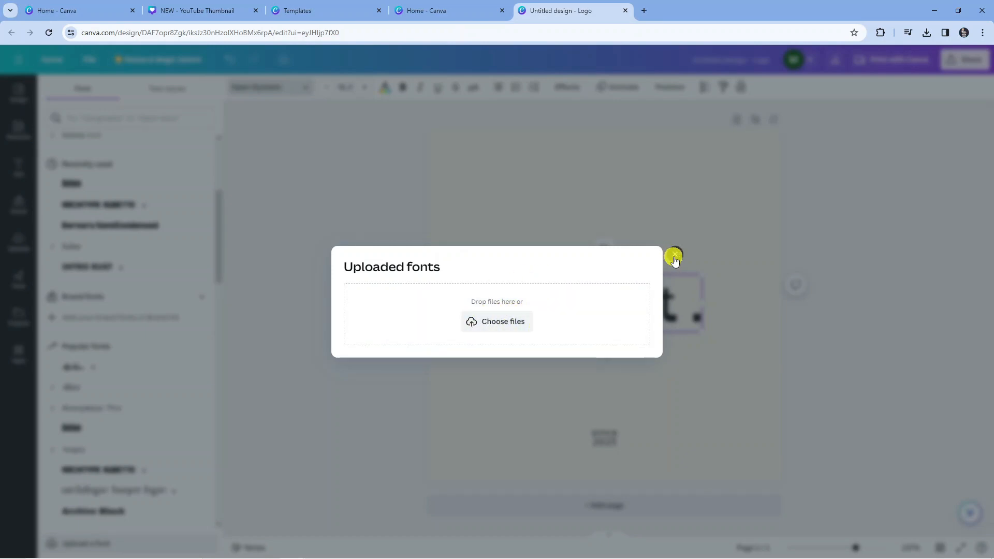
{"action": "left_click", "coordinate": [674, 258]}
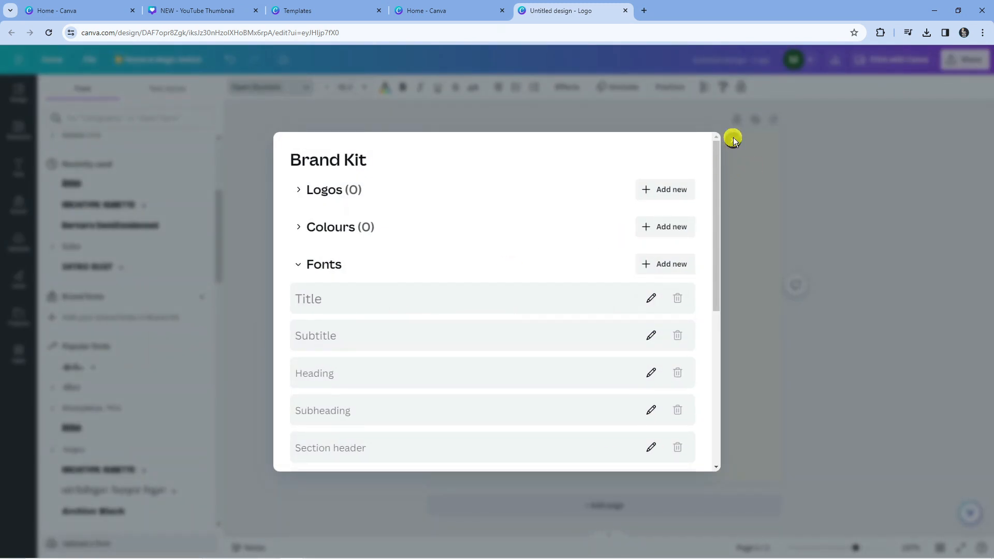
- Close the Brand Kit and browse down the full font list with the wordmark still in Open Dyslexic
{"action": "left_click", "coordinate": [733, 138]}
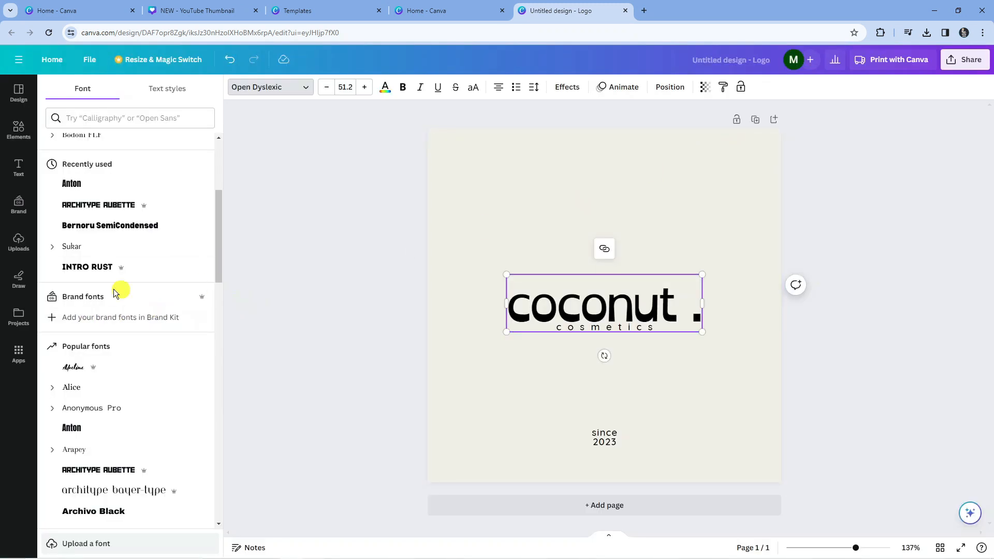
{"action": "mouse_move", "coordinate": [159, 319]}
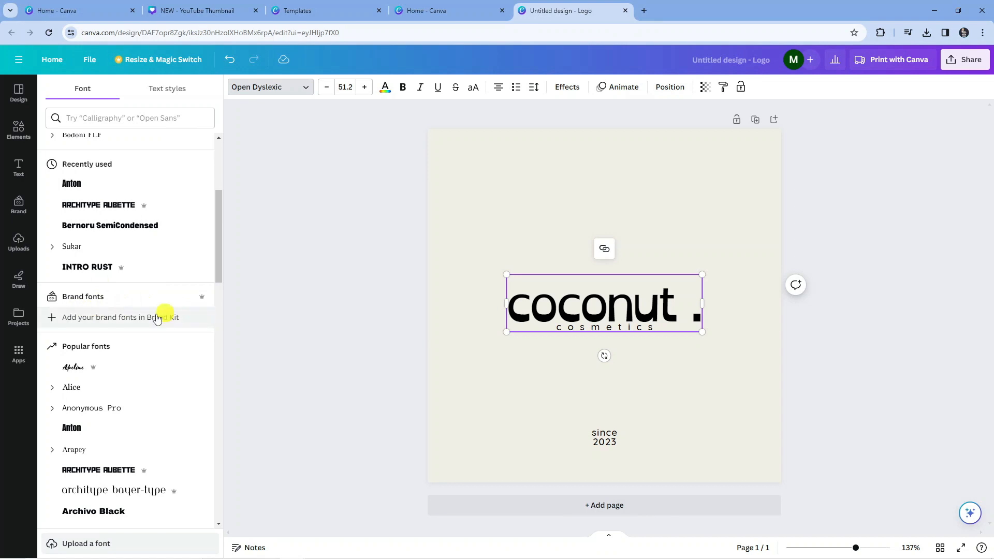
{"action": "mouse_move", "coordinate": [184, 319]}
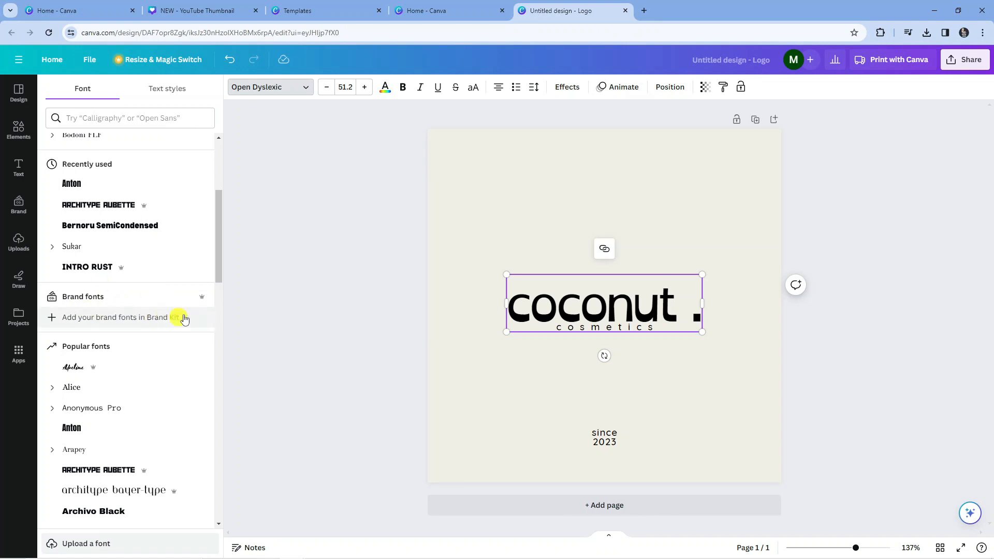
{"action": "mouse_move", "coordinate": [170, 312]}
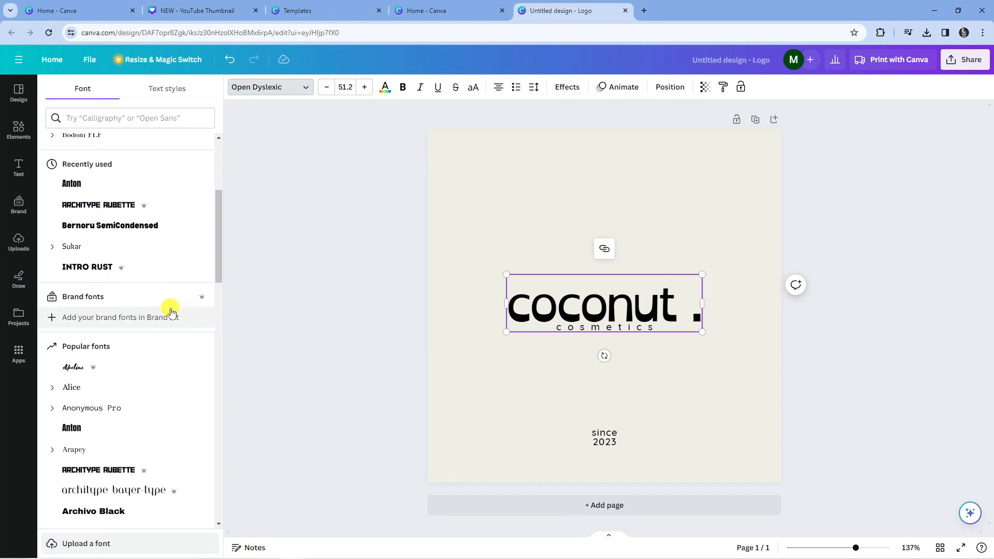
{"action": "mouse_move", "coordinate": [105, 272]}
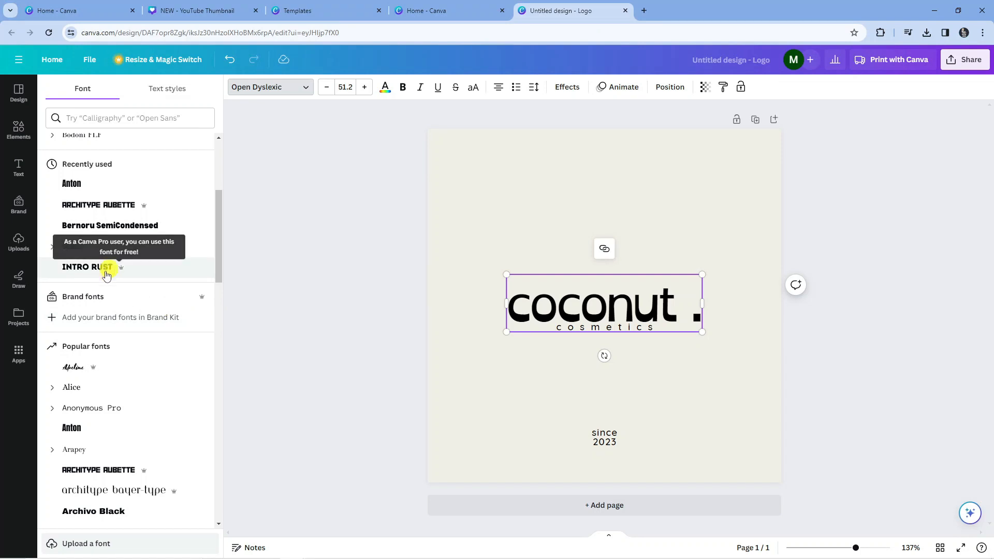
{"action": "scroll", "scroll_direction": "down", "scroll_amount": 3}
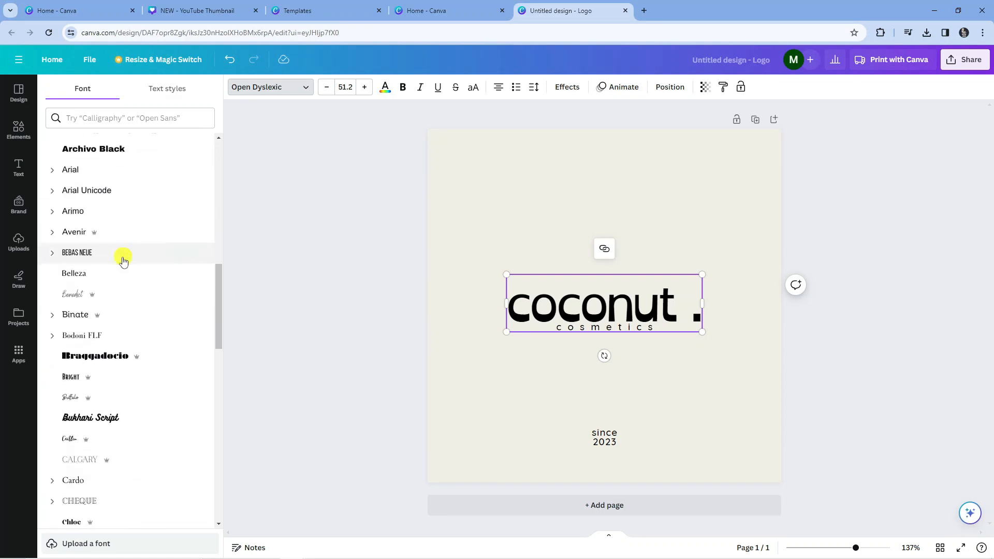
{"action": "scroll", "scroll_direction": "down", "scroll_amount": 3}
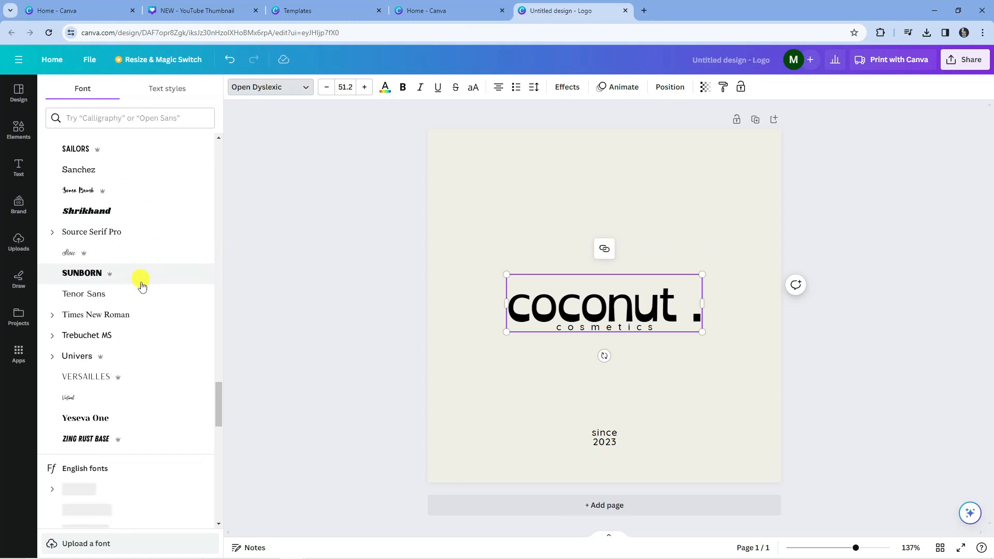